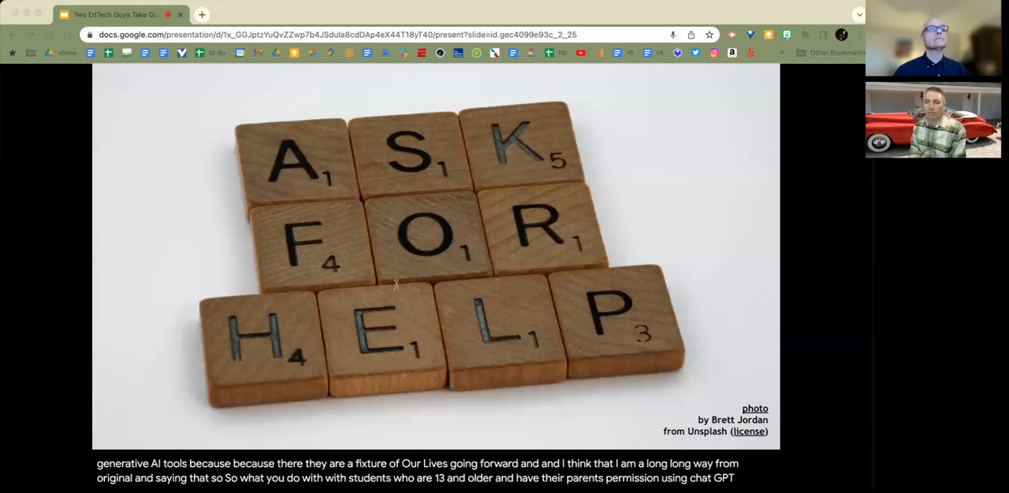
mouse_move(404, 300)
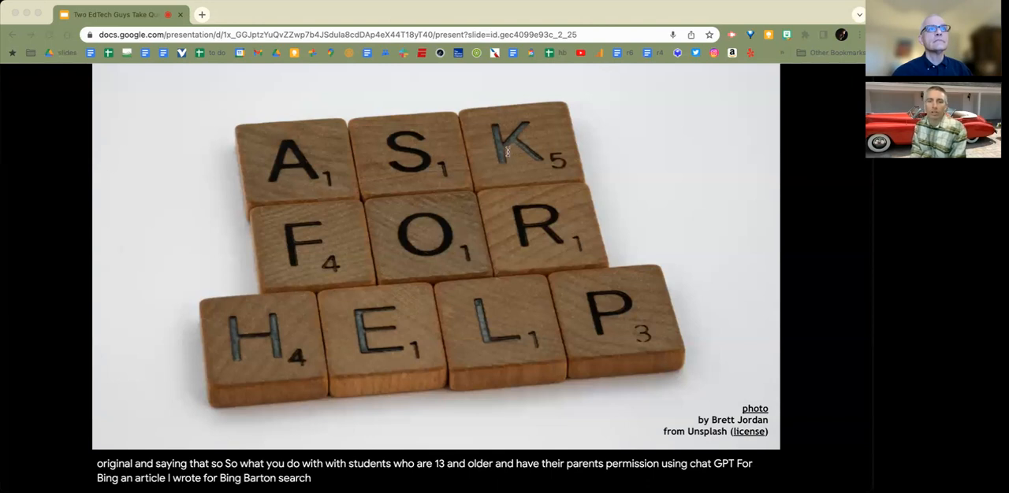
mouse_move(783, 79)
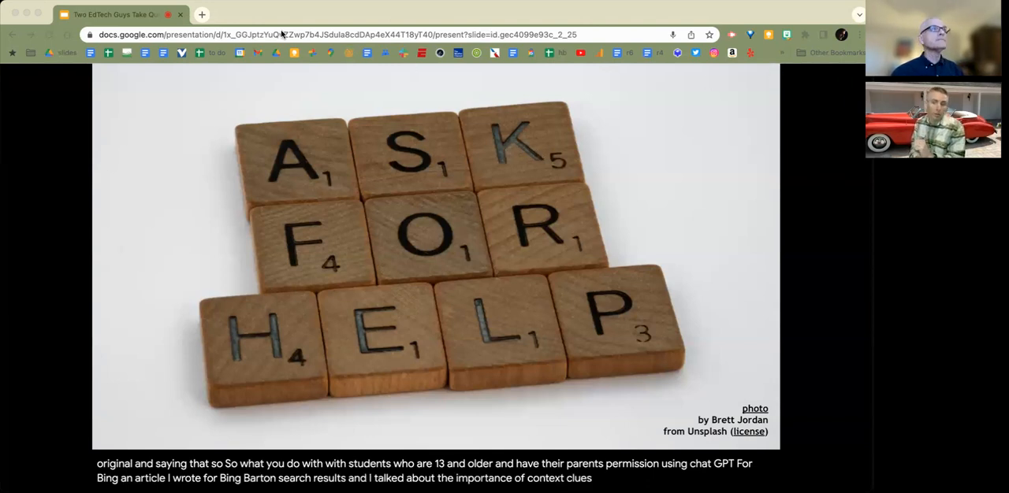
Bring up the Bing, Bard, and Search Results article and close the newsletter pop-up.
left_click(201, 15)
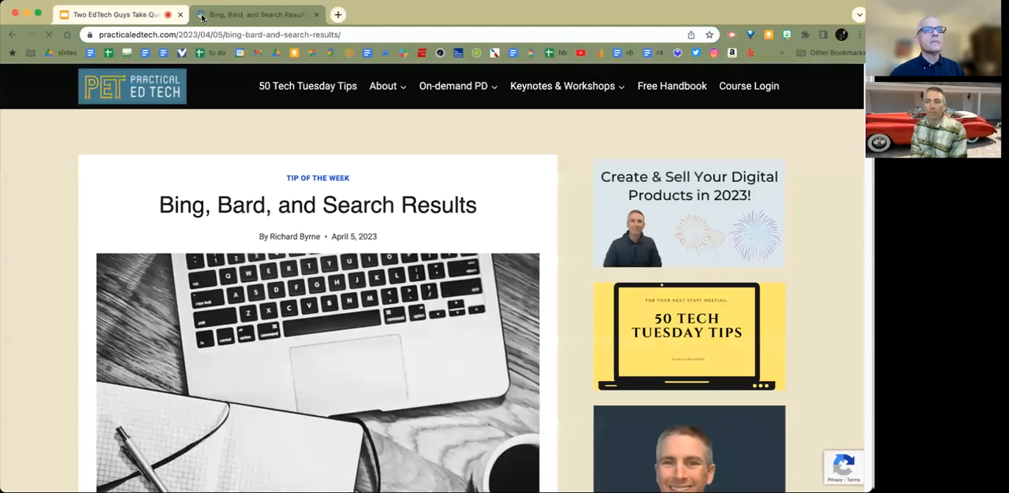
scroll("down", 3)
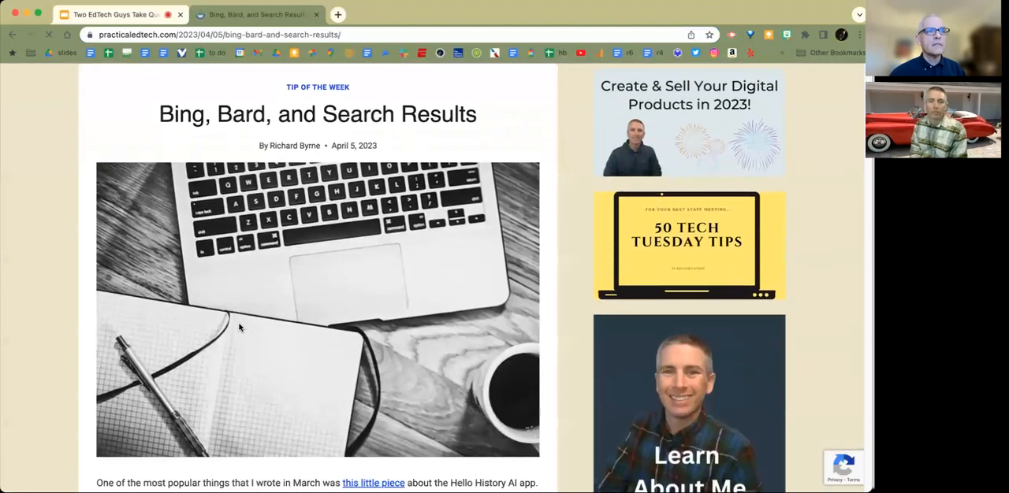
scroll("down", 3)
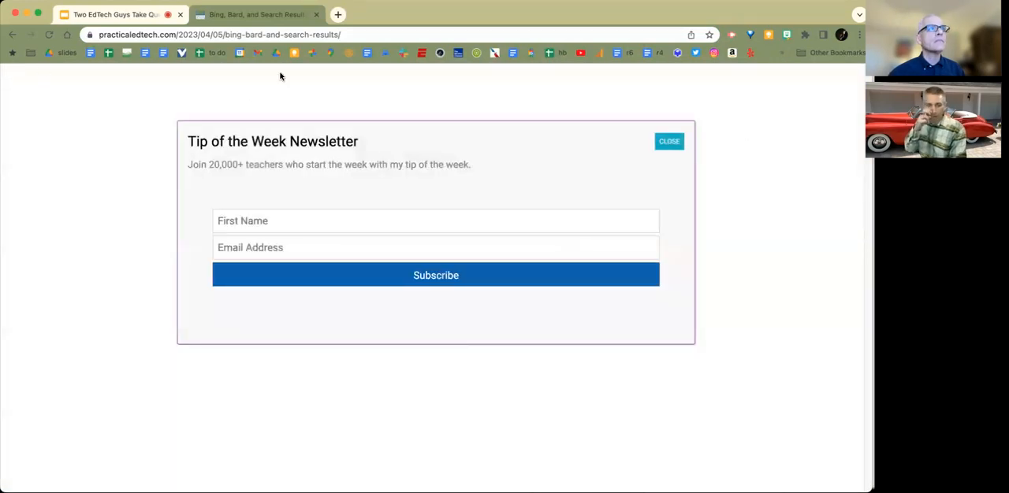
left_click(668, 141)
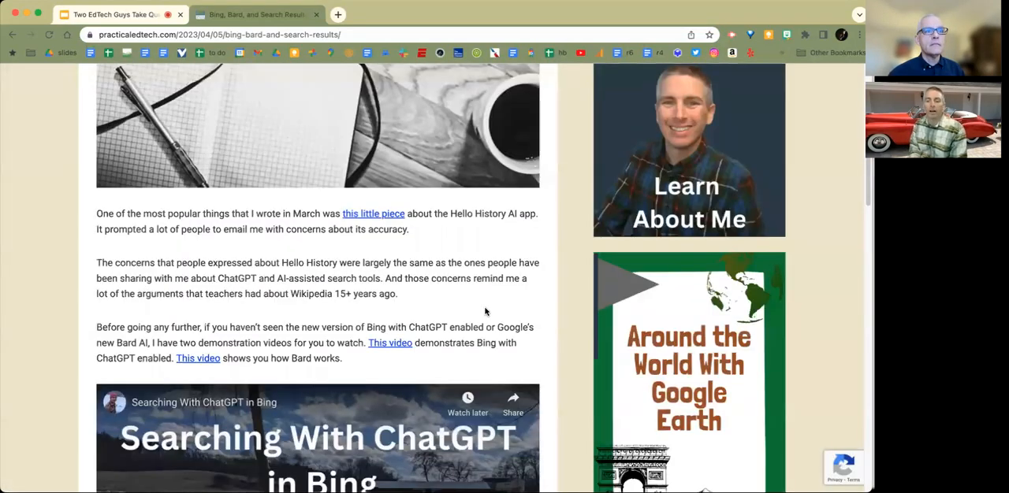
Scroll through the article to its end and back toward the top.
scroll("down", 3)
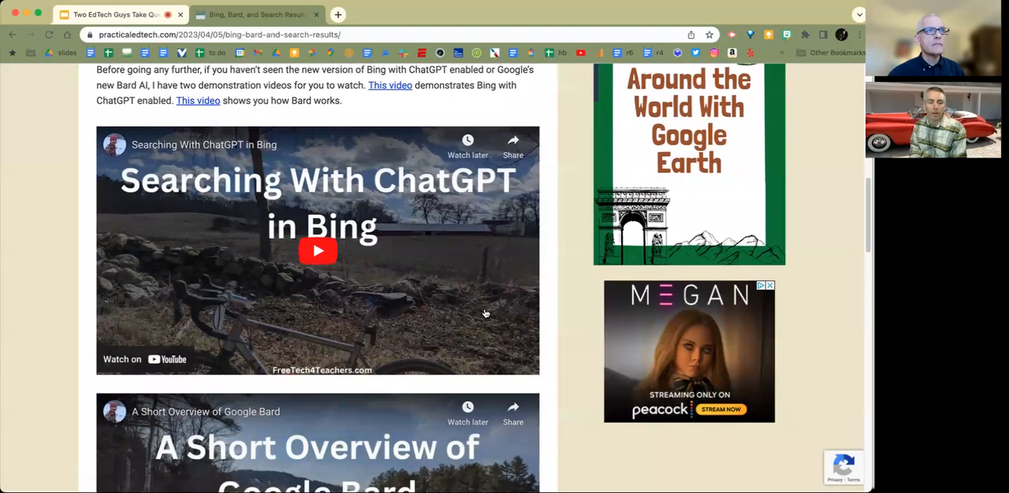
scroll("down", 3)
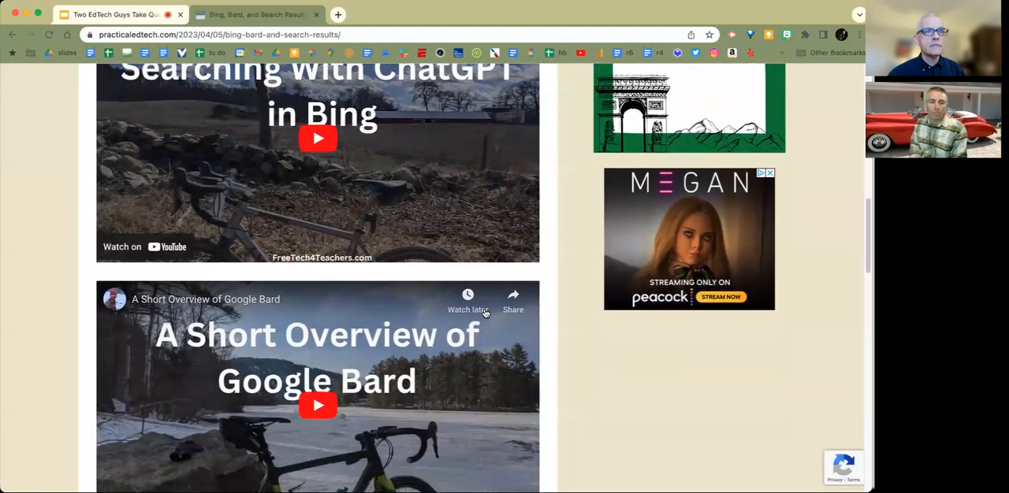
scroll("down", 3)
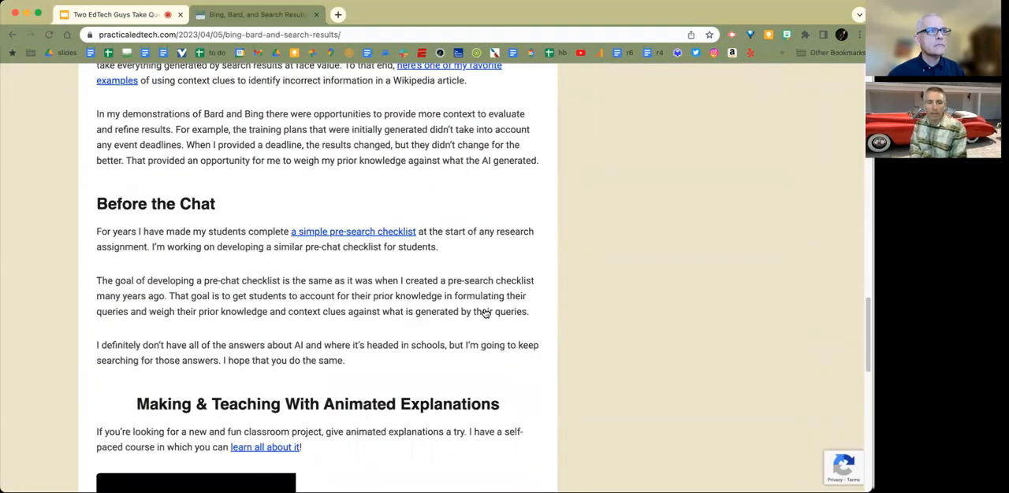
scroll("down", 3)
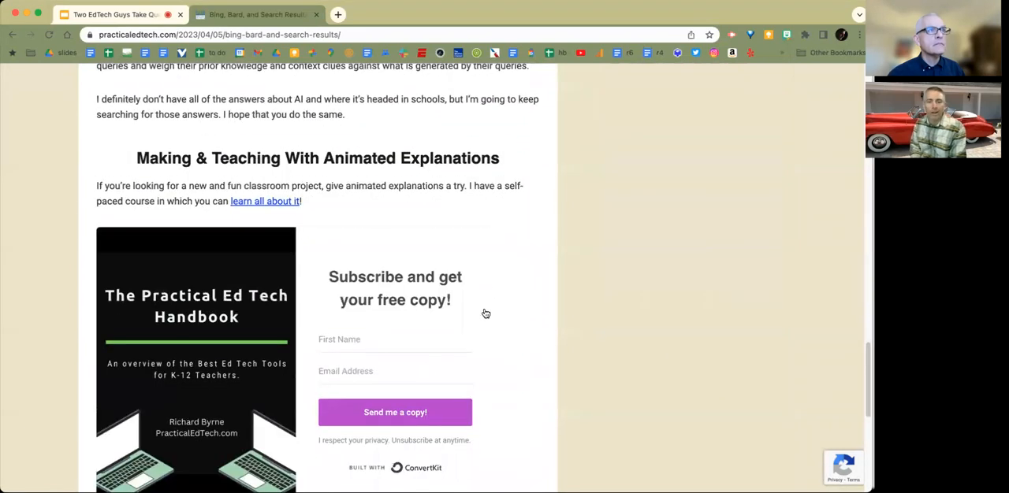
mouse_move(481, 307)
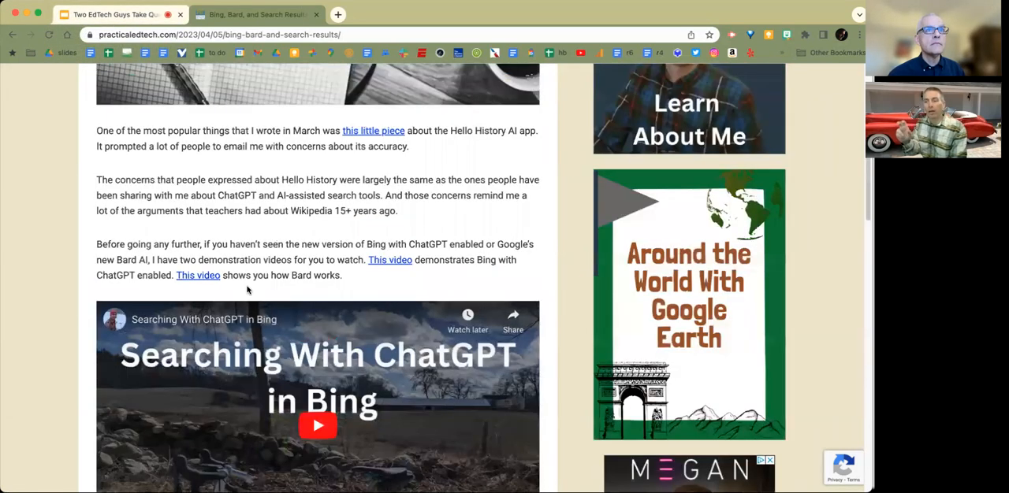
scroll("up", 3)
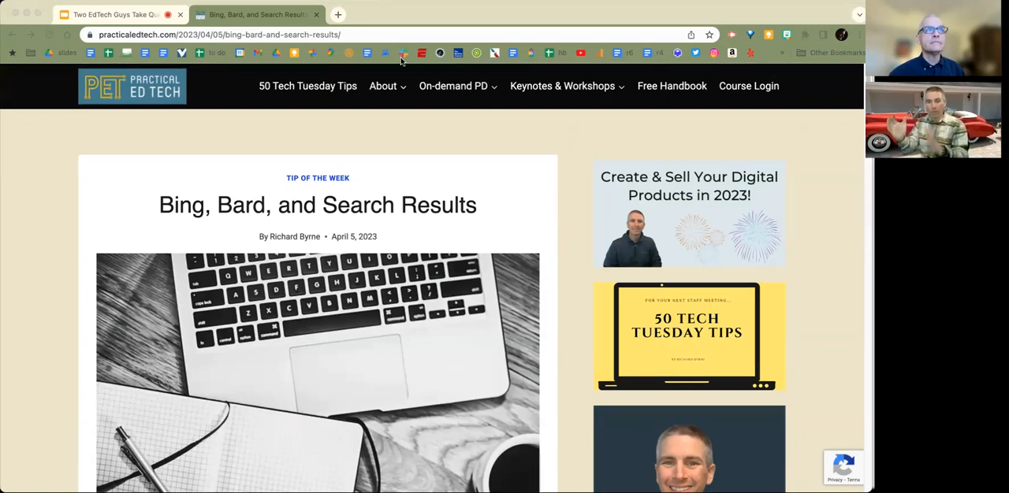
mouse_move(289, 53)
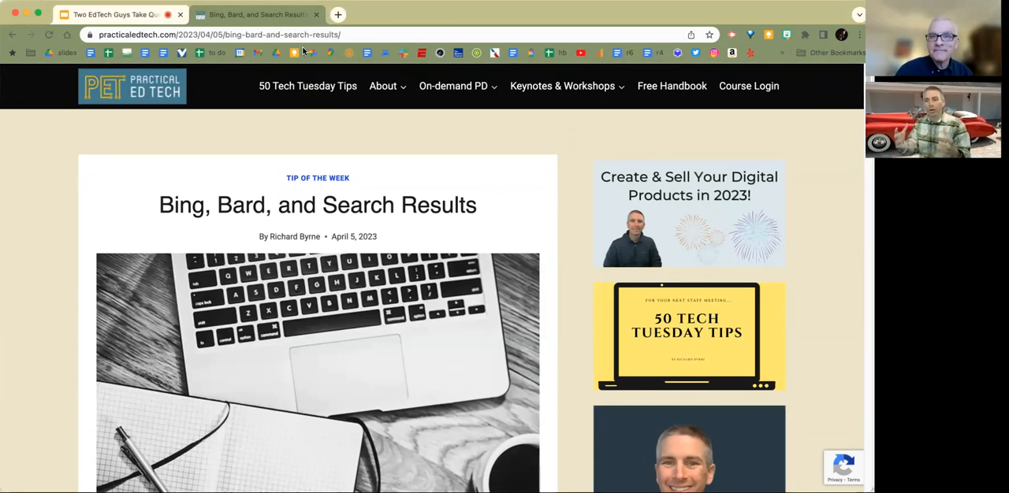
Switch back to the Google Slides deck showing the Ask for Help slide.
left_click(111, 14)
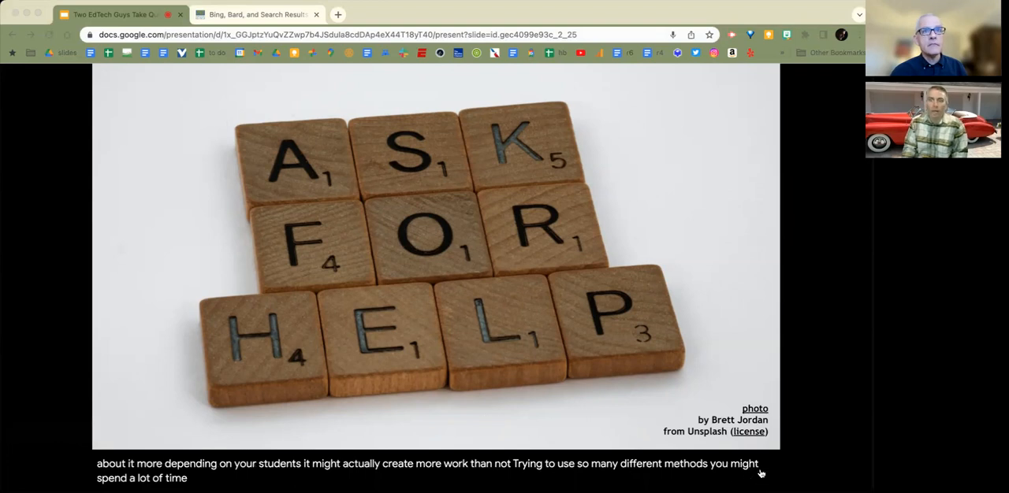
mouse_move(654, 325)
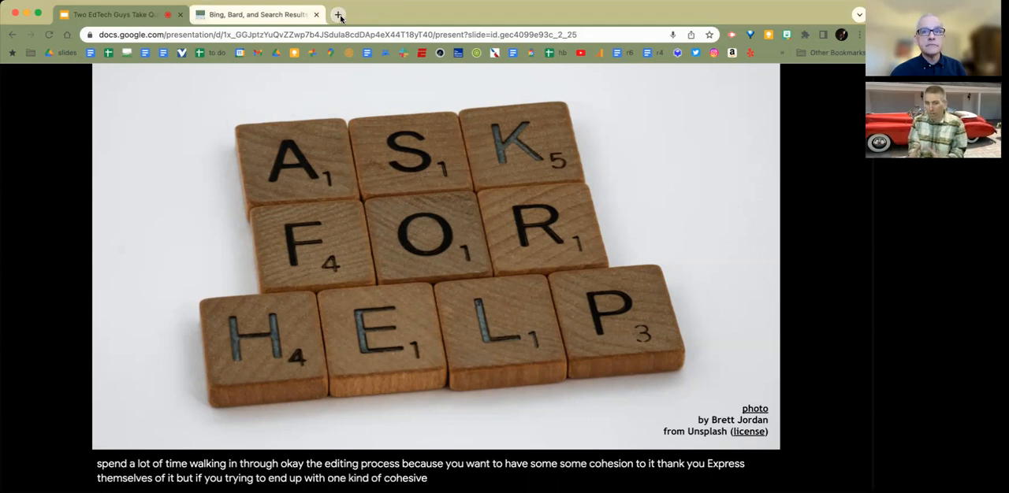
mouse_move(339, 17)
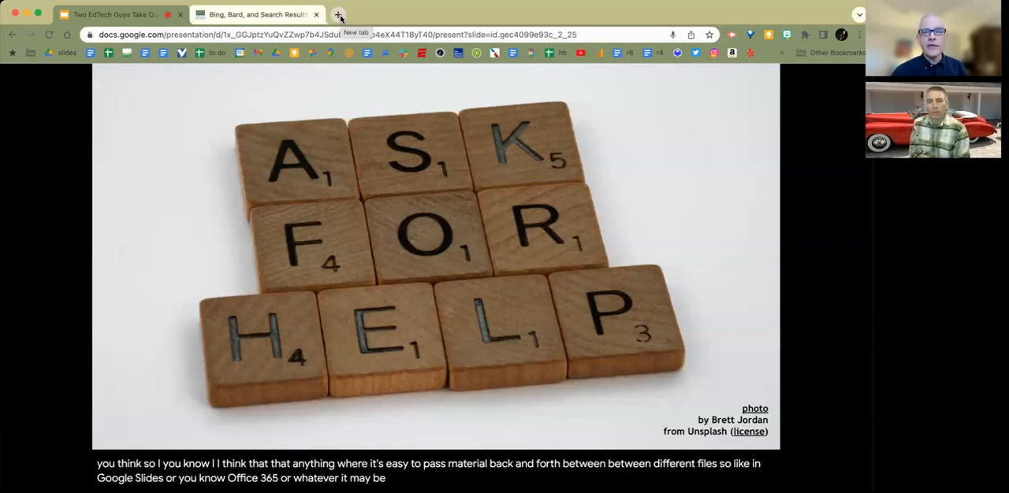
Preview the Moments of Goodness book in reading mode, from cover to first inside spread.
left_click(339, 14)
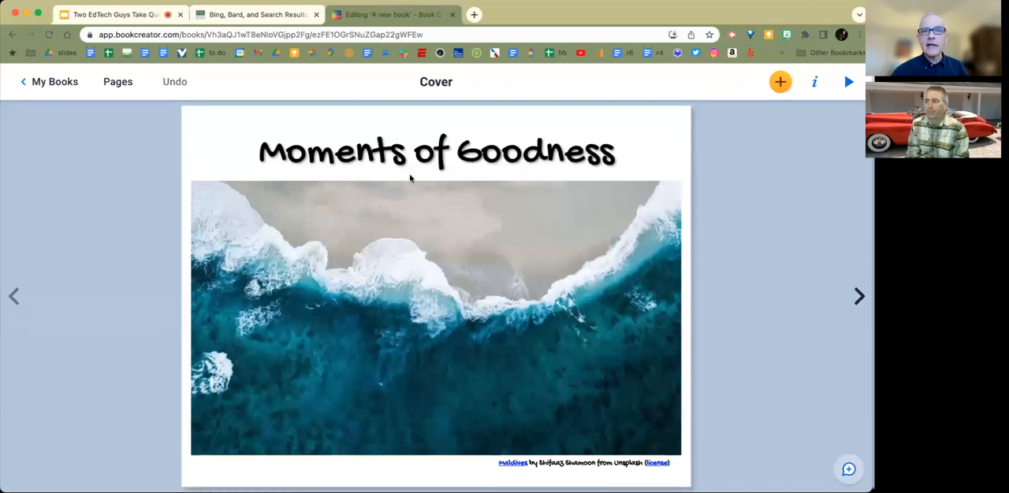
mouse_move(800, 309)
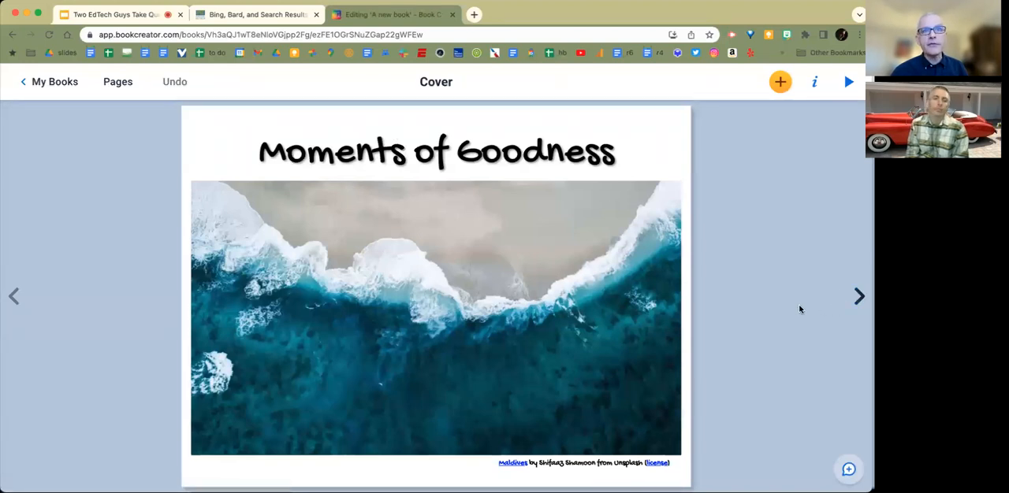
left_click(859, 296)
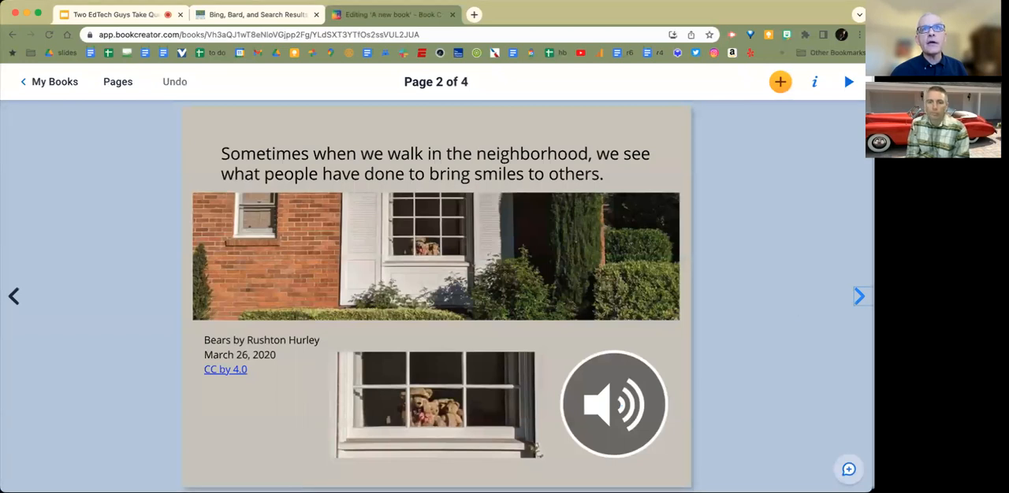
left_click(848, 81)
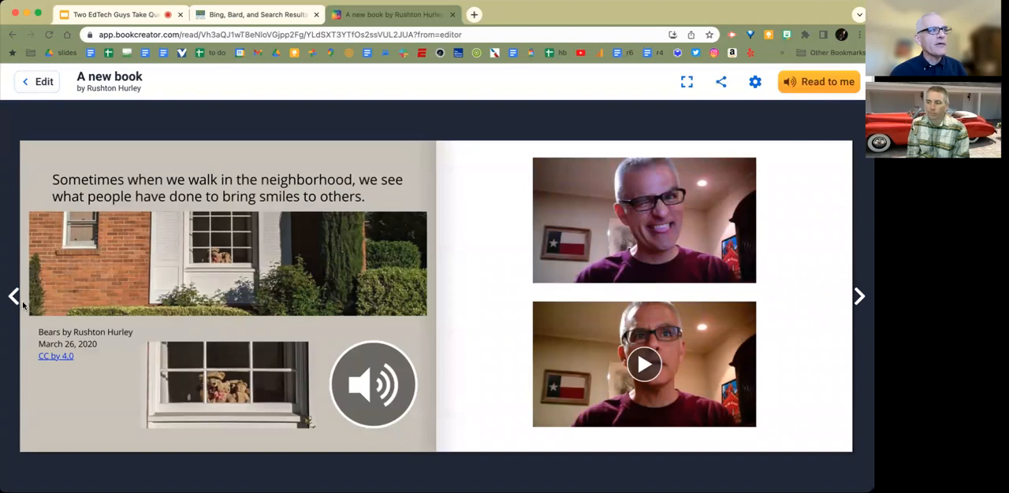
left_click(14, 295)
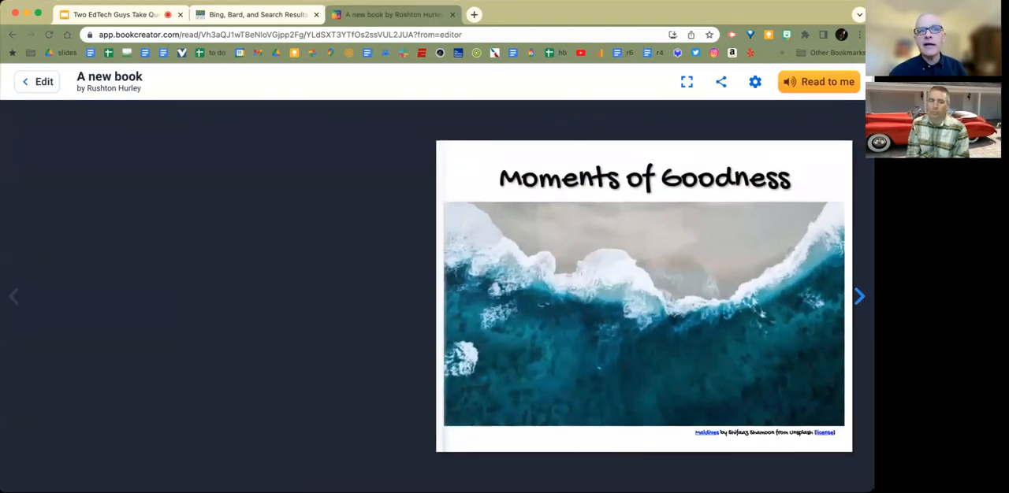
left_click(858, 297)
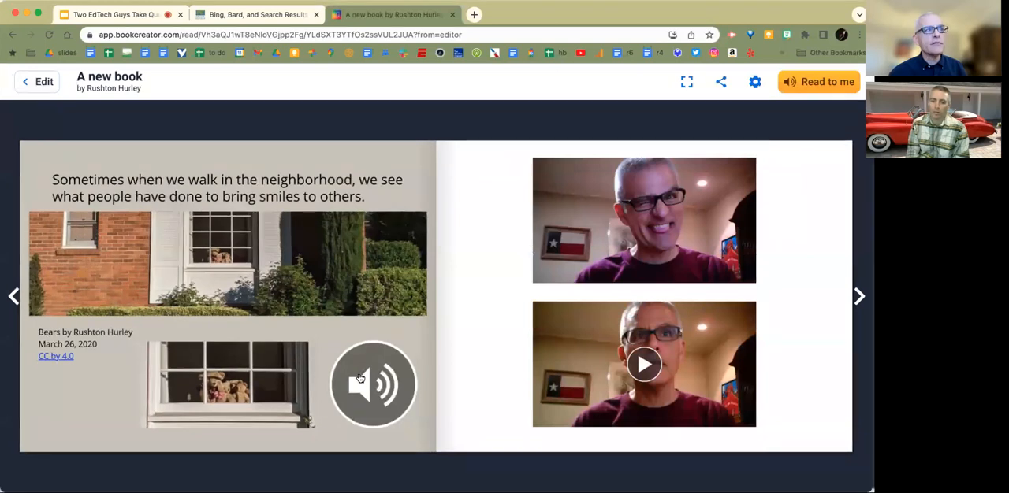
left_click(110, 15)
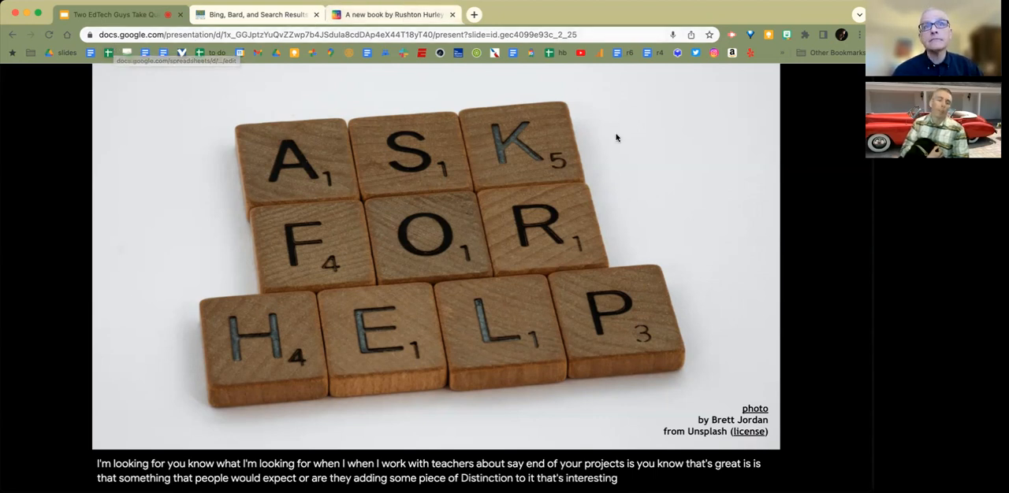
mouse_move(811, 186)
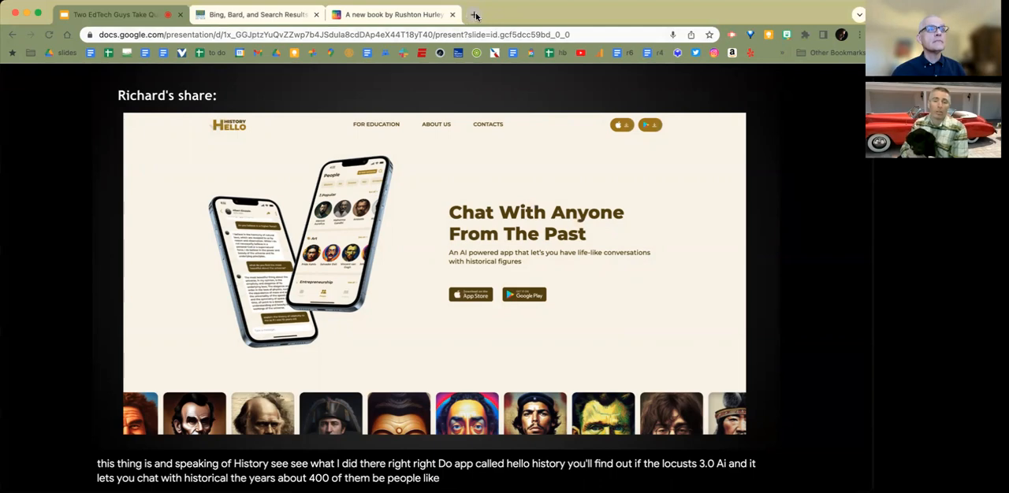
Open hellohistory.ai and scroll past How It Works and testimonials to the portrait gallery.
left_click(475, 14)
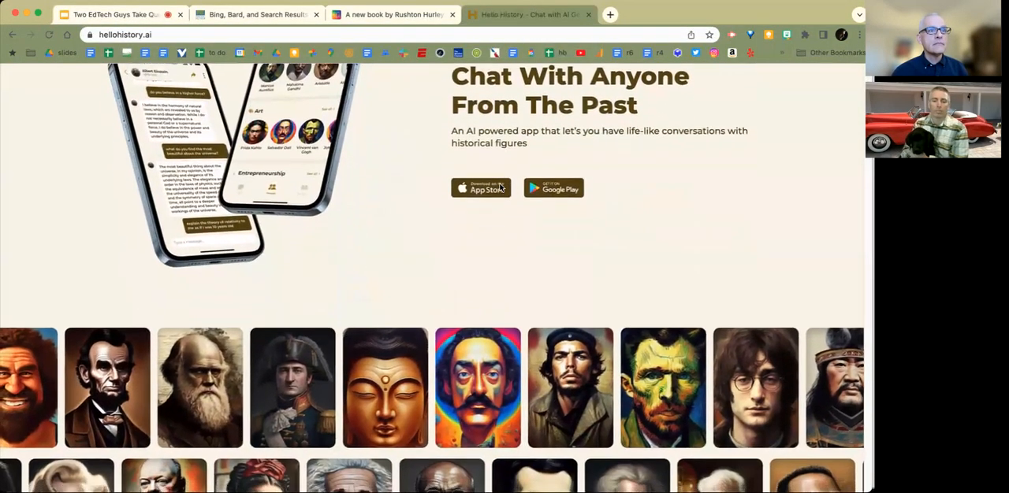
scroll("down", 3)
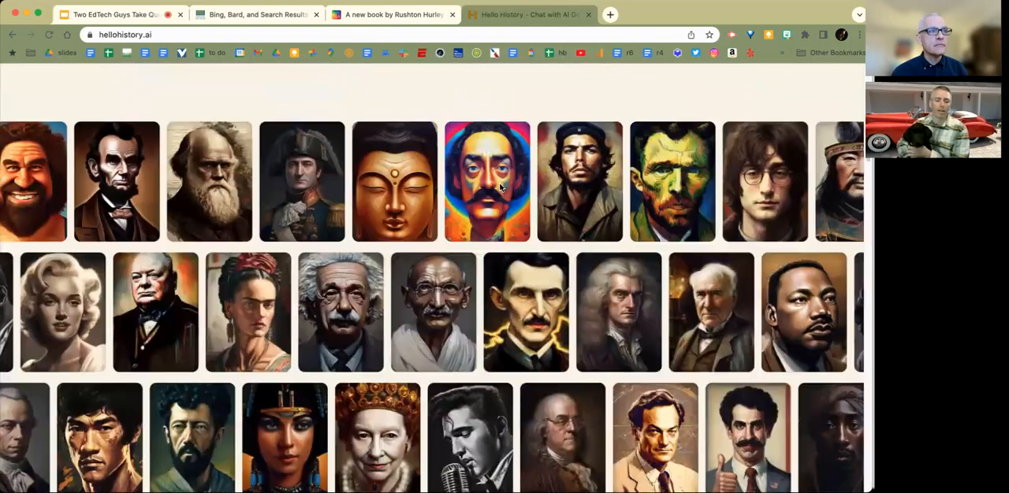
scroll("down", 3)
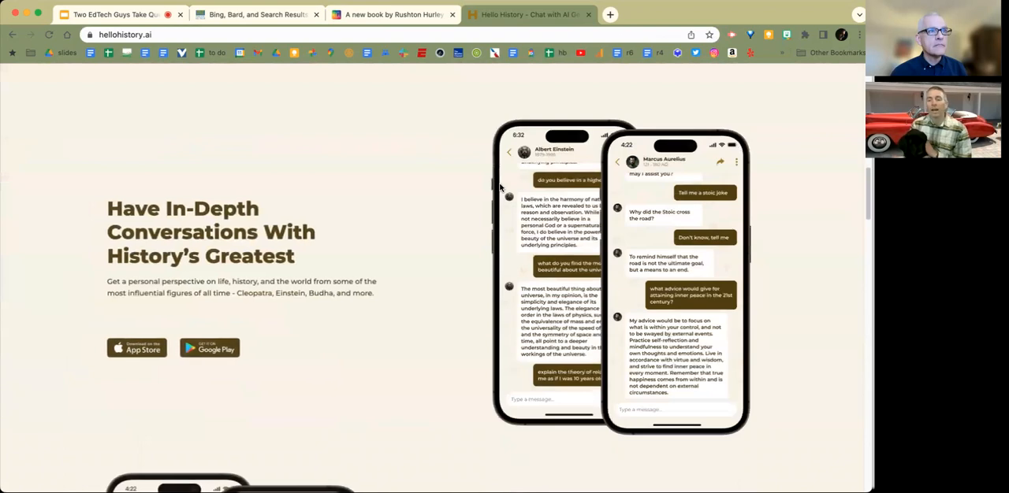
scroll("down", 3)
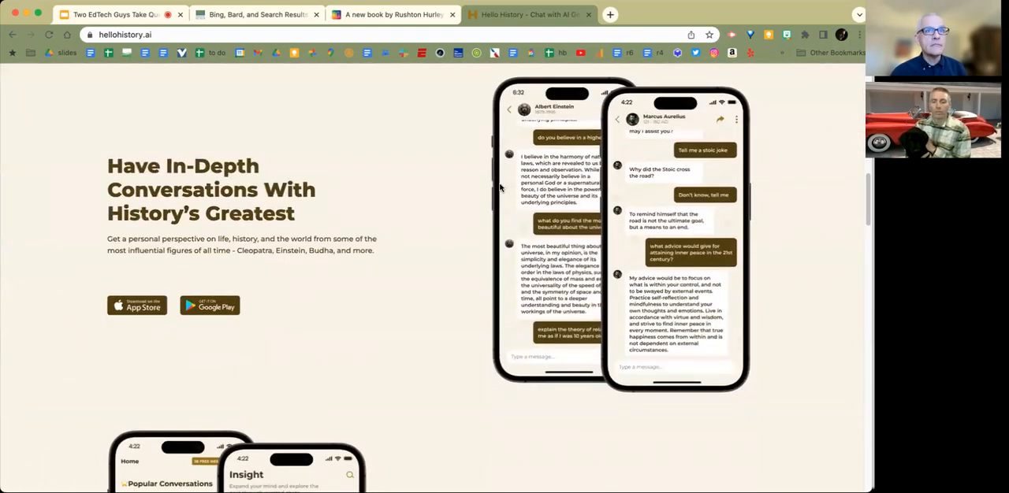
scroll("down", 3)
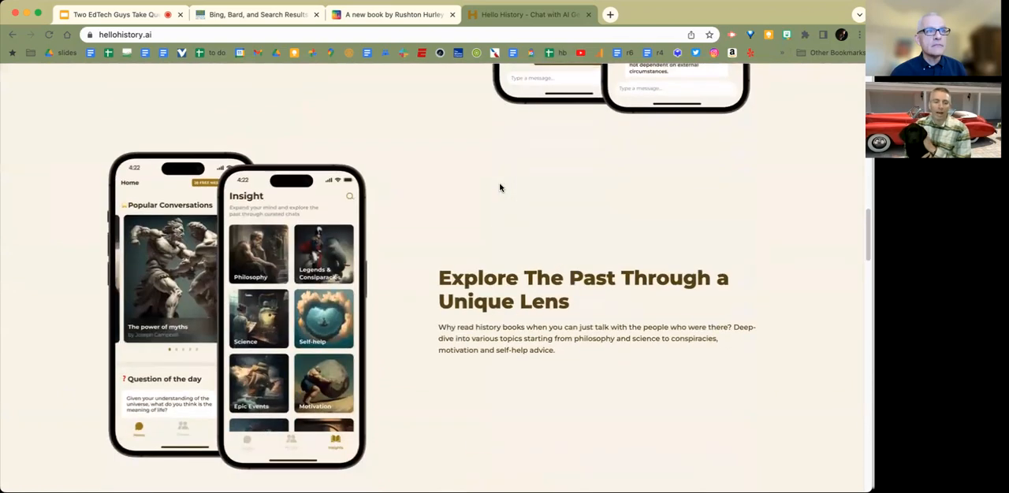
scroll("down", 3)
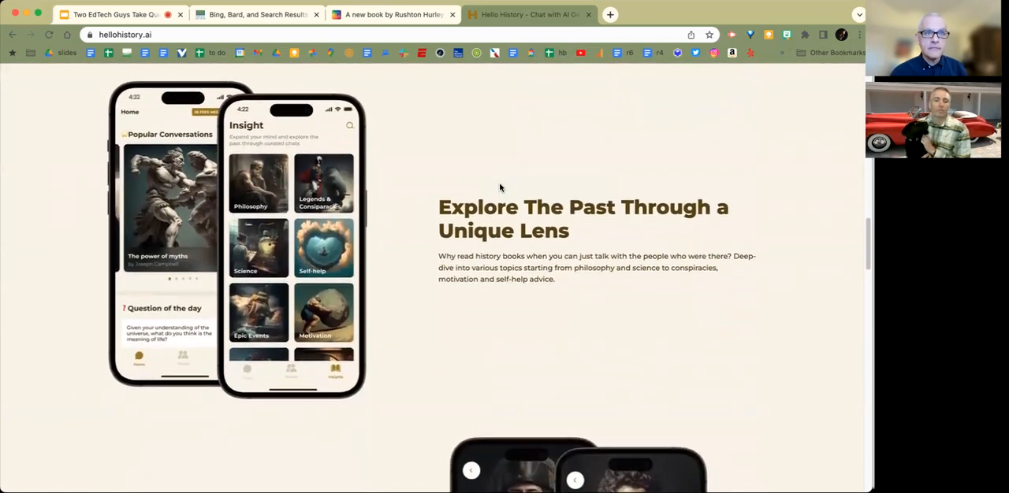
scroll("down", 3)
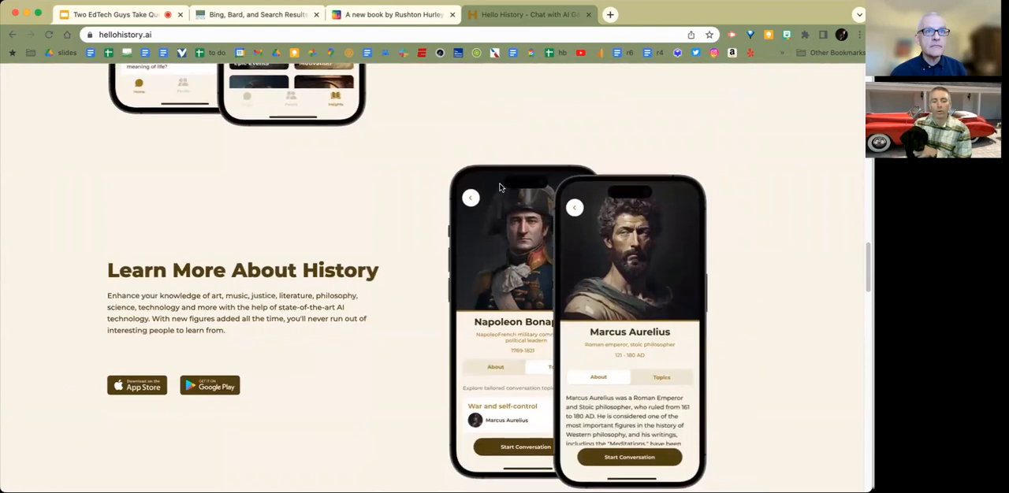
scroll("down", 3)
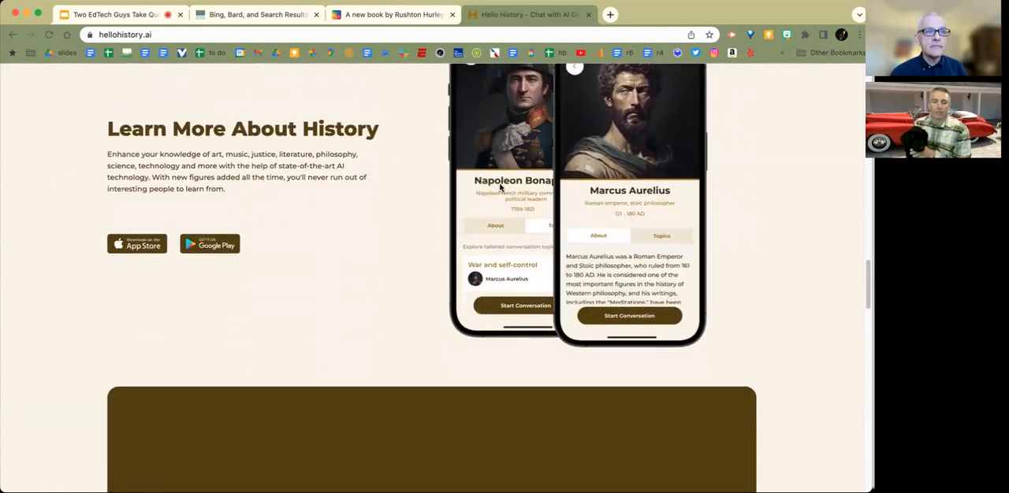
scroll("down", 3)
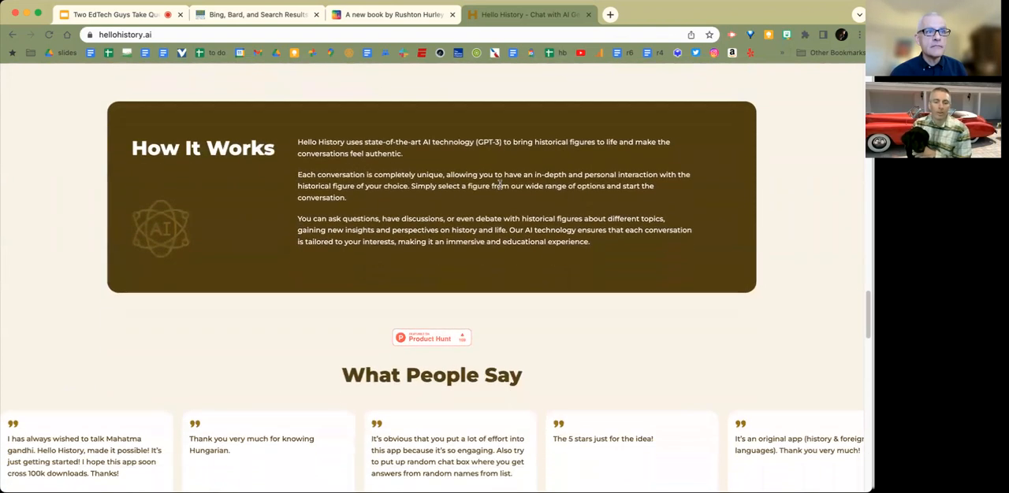
scroll("down", 3)
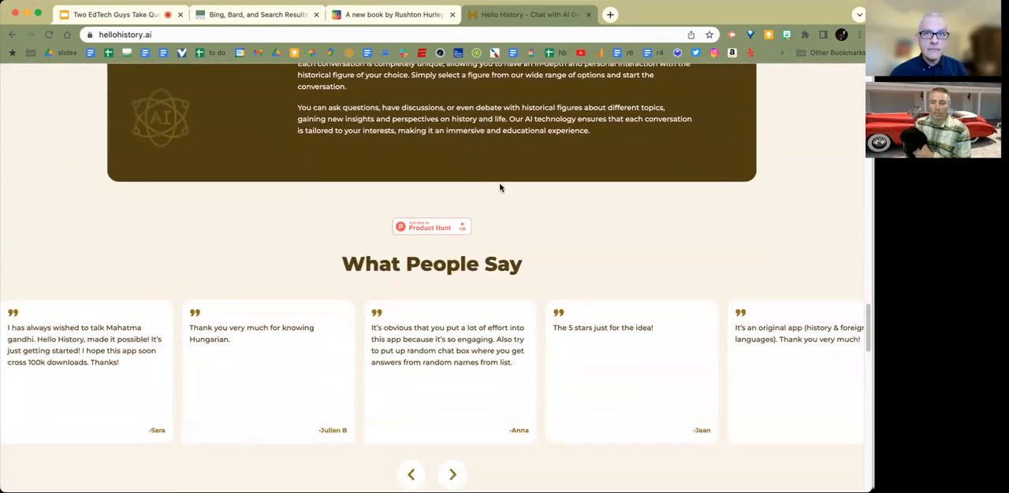
scroll("down", 3)
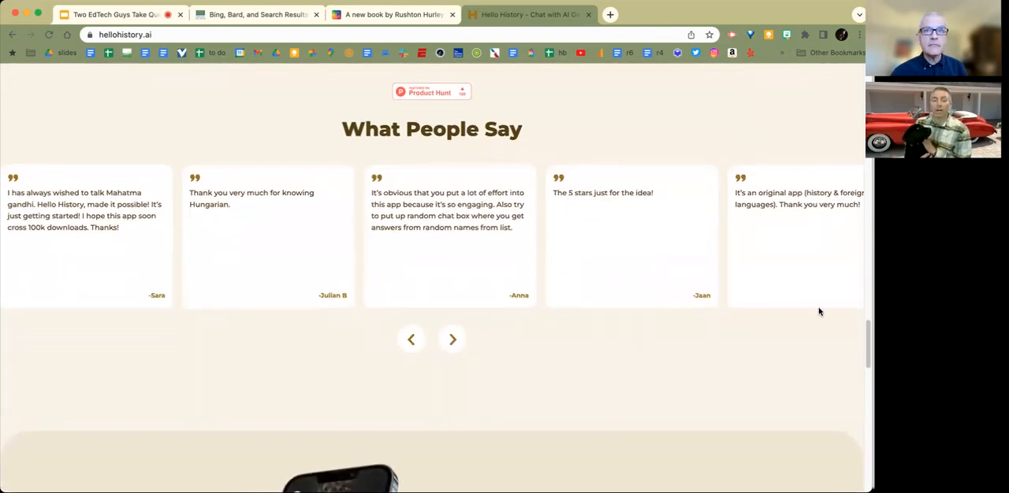
scroll("up", 3)
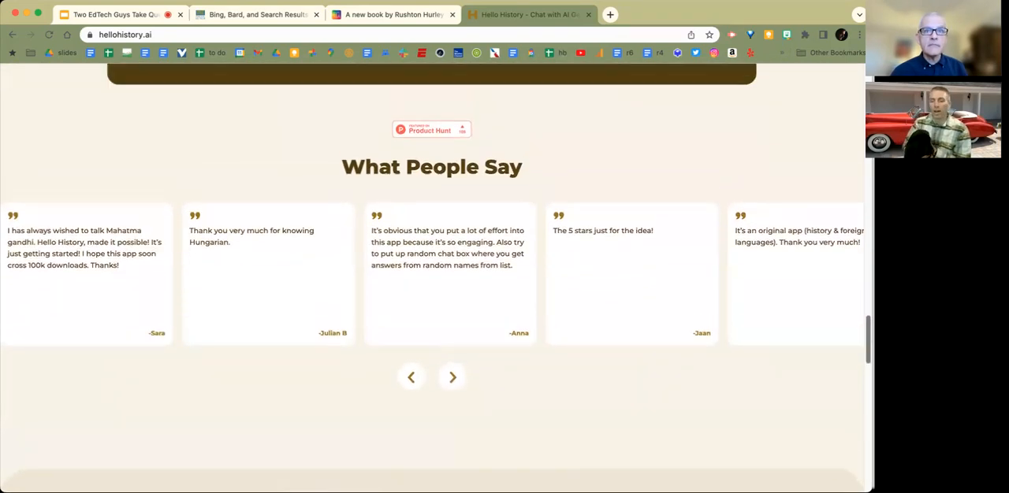
scroll("up", 3)
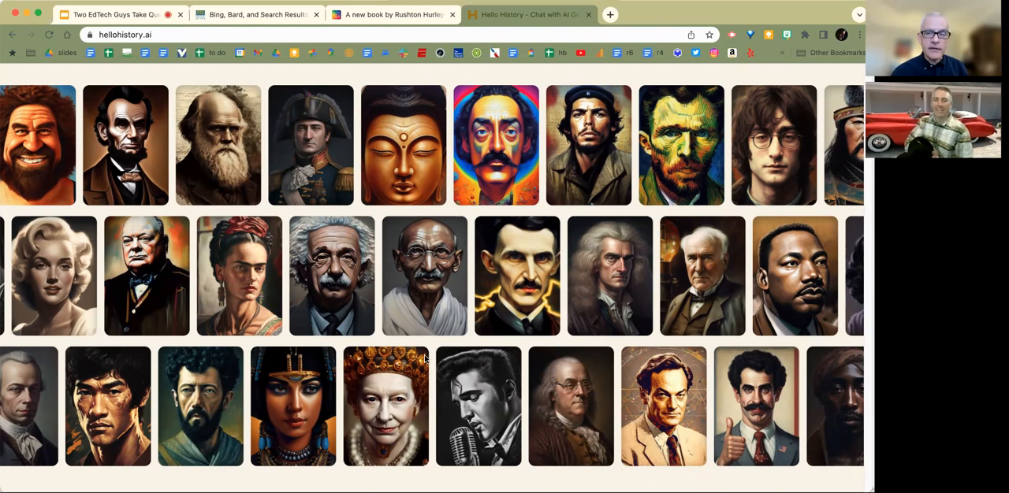
mouse_move(378, 63)
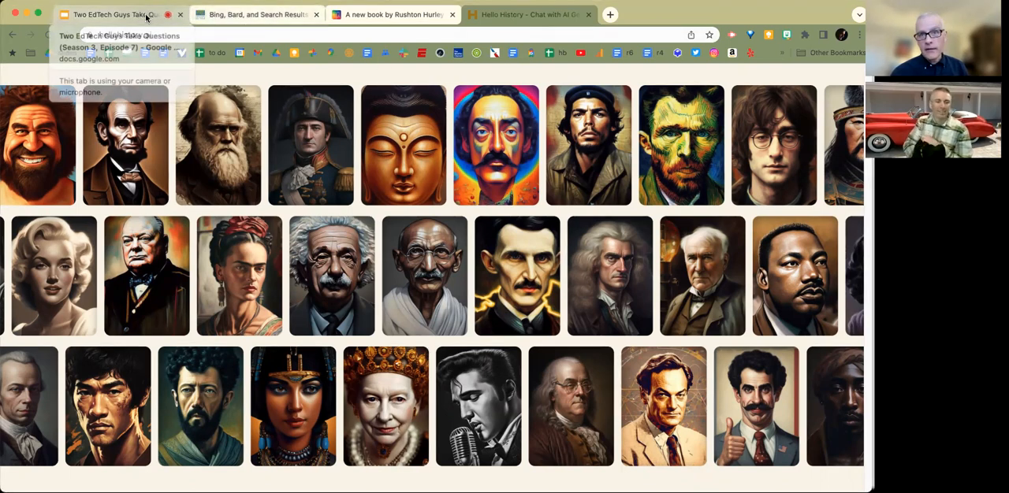
Return to the presentation and show the 'Rushton's share: The Silent Dance' slide.
left_click(111, 14)
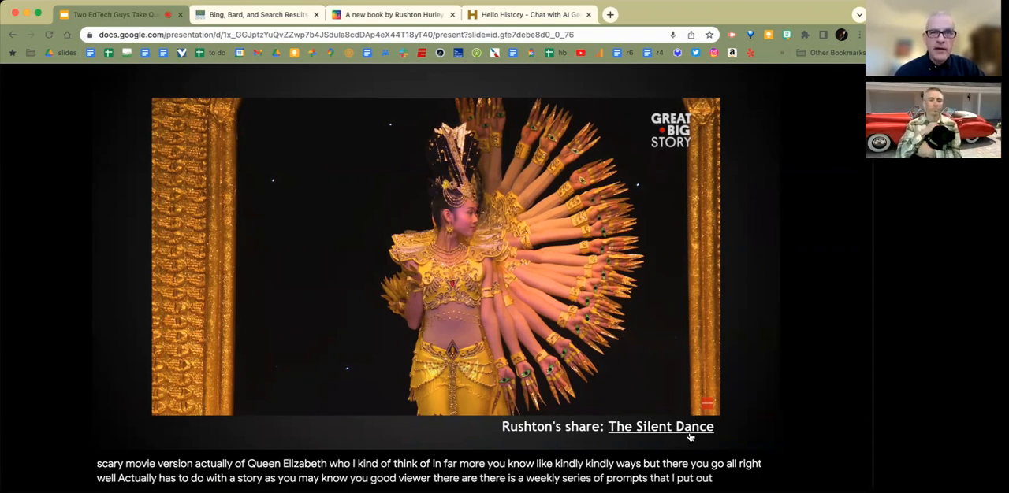
Open Next Vista's The Silent Dance page and scroll down to its discussion prompts.
left_click(660, 427)
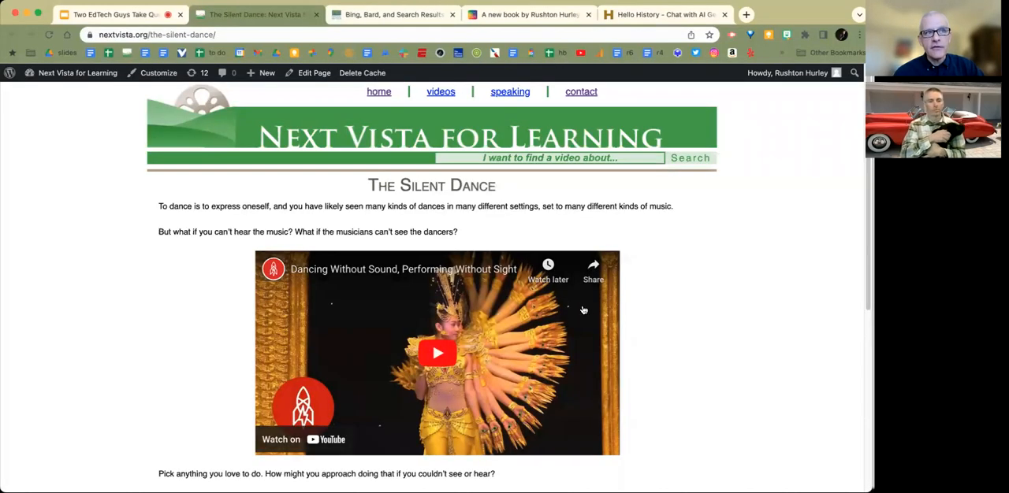
scroll("down", 3)
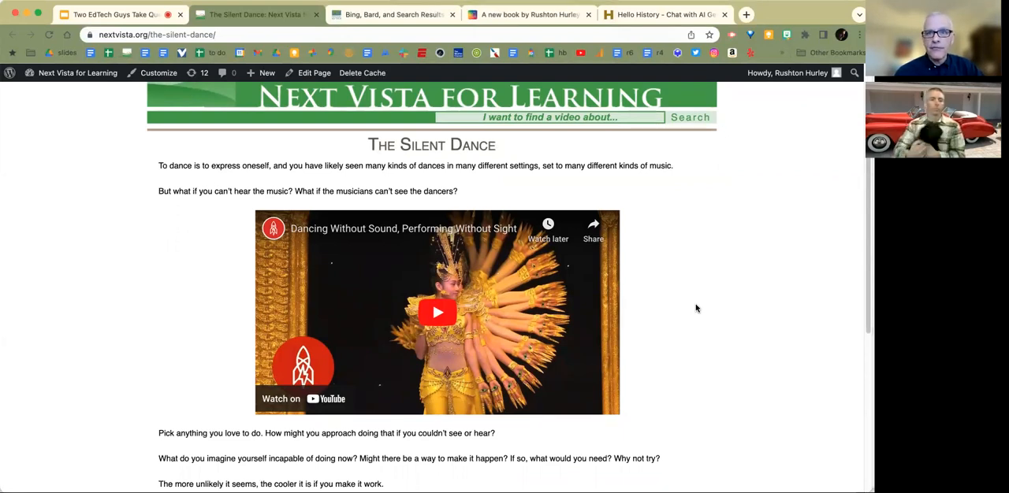
scroll("down", 3)
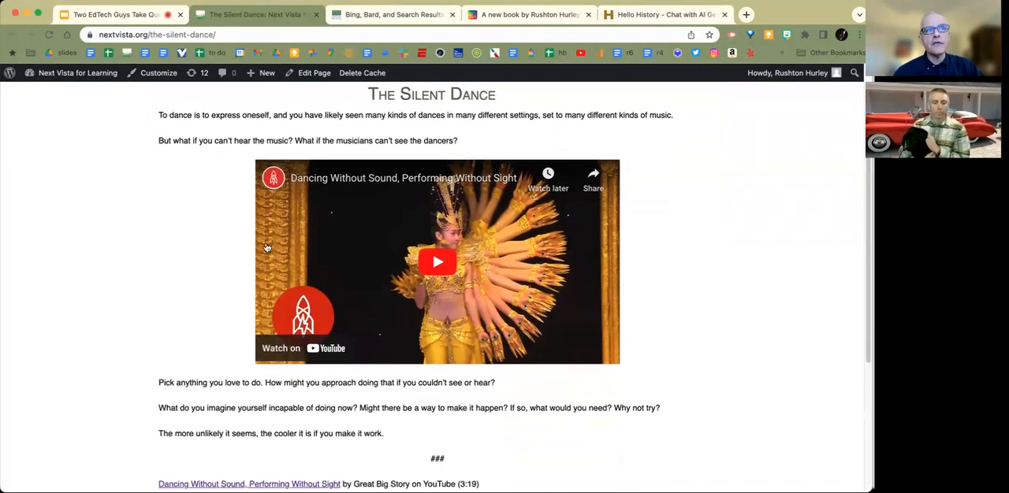
mouse_move(265, 423)
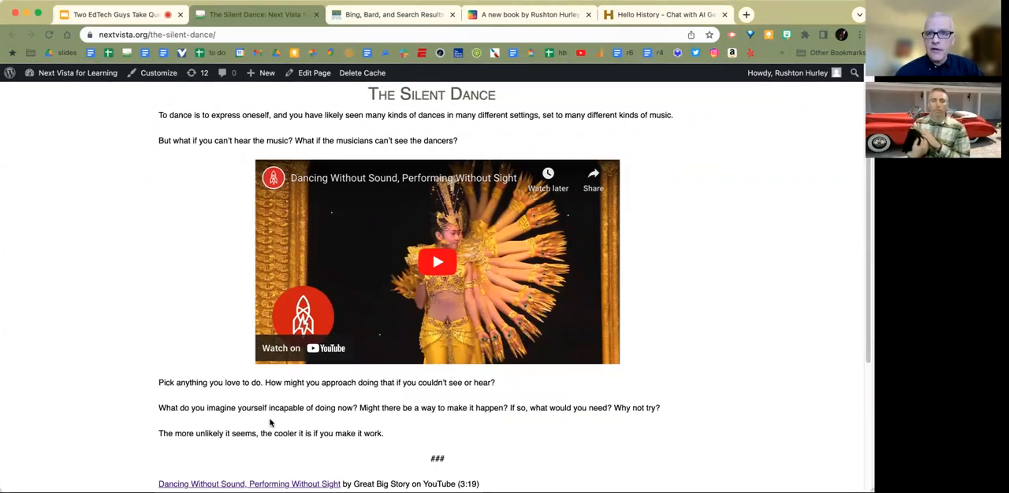
scroll("up", 3)
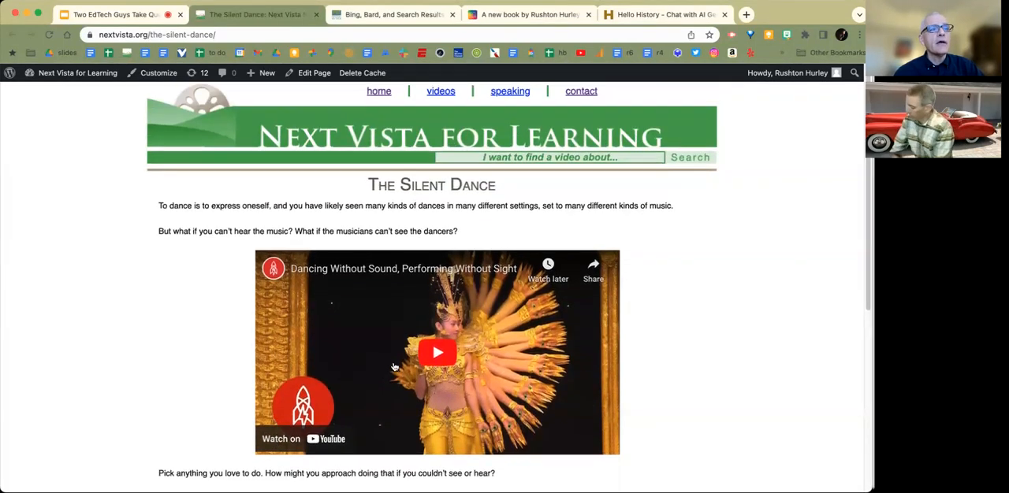
scroll("down", 3)
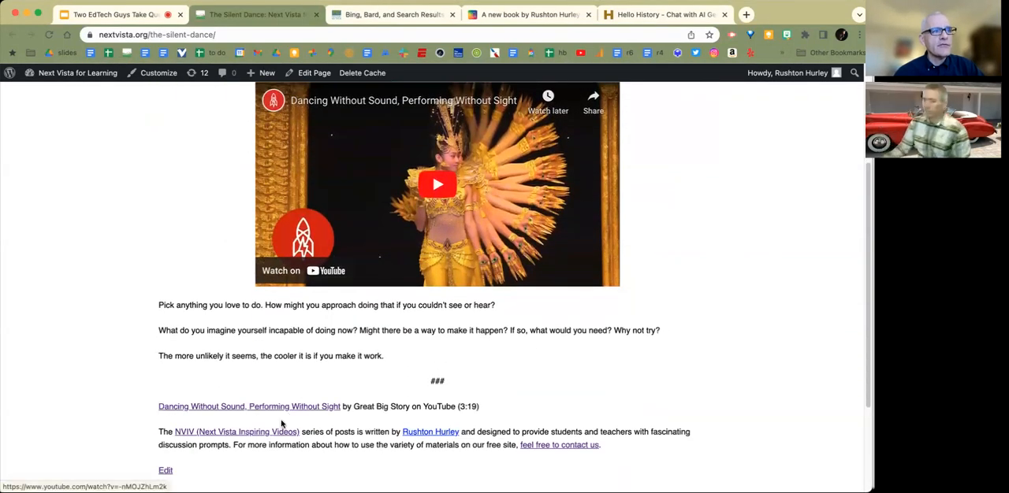